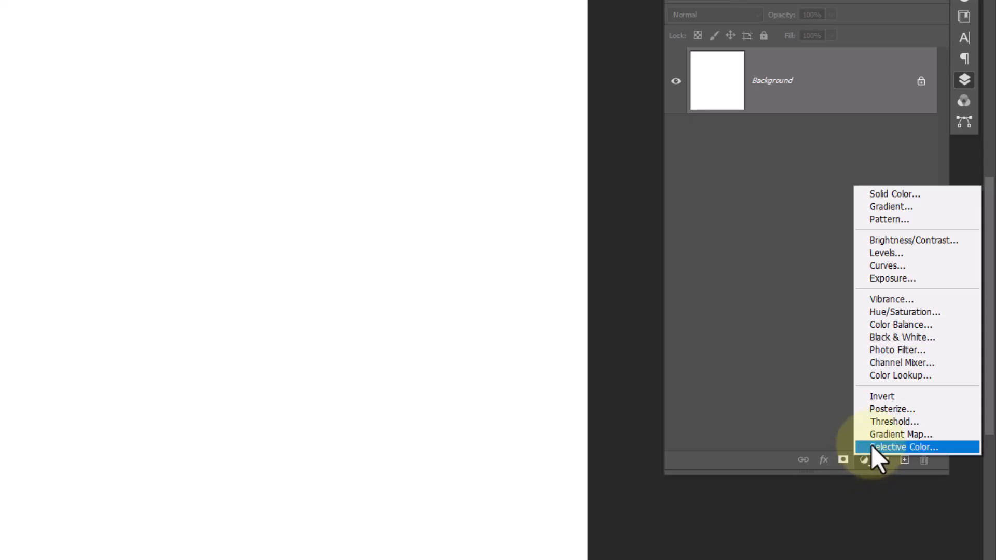
Add a Gradient Fill layer with a light blue preset in Radial style covering the canvas
{"action": "left_click", "coordinate": [888, 206]}
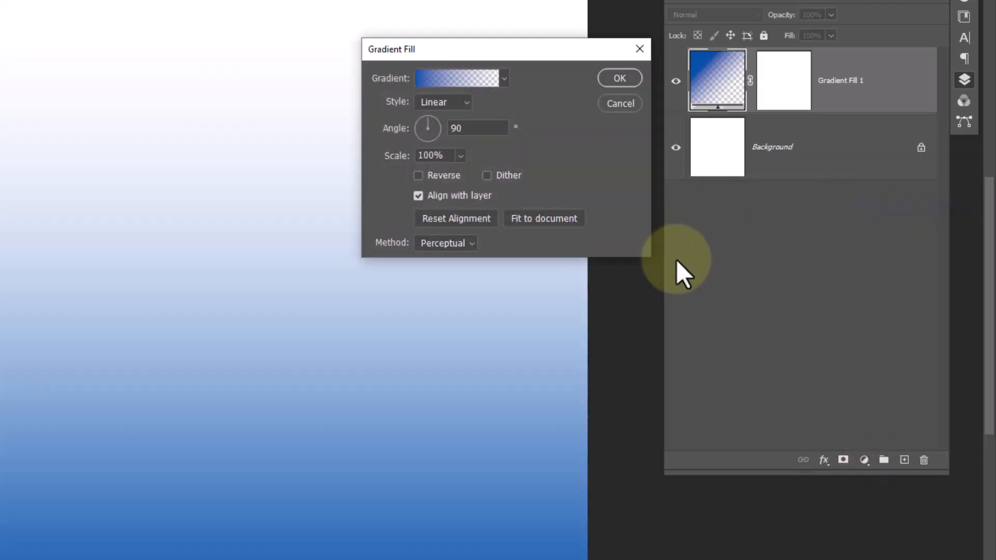
{"action": "left_click", "coordinate": [504, 79]}
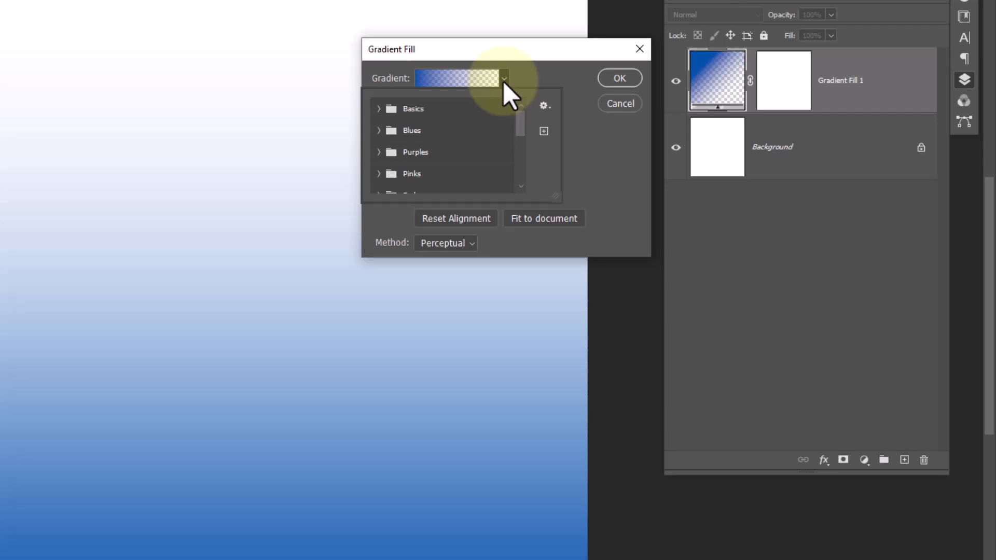
{"action": "left_click", "coordinate": [413, 108]}
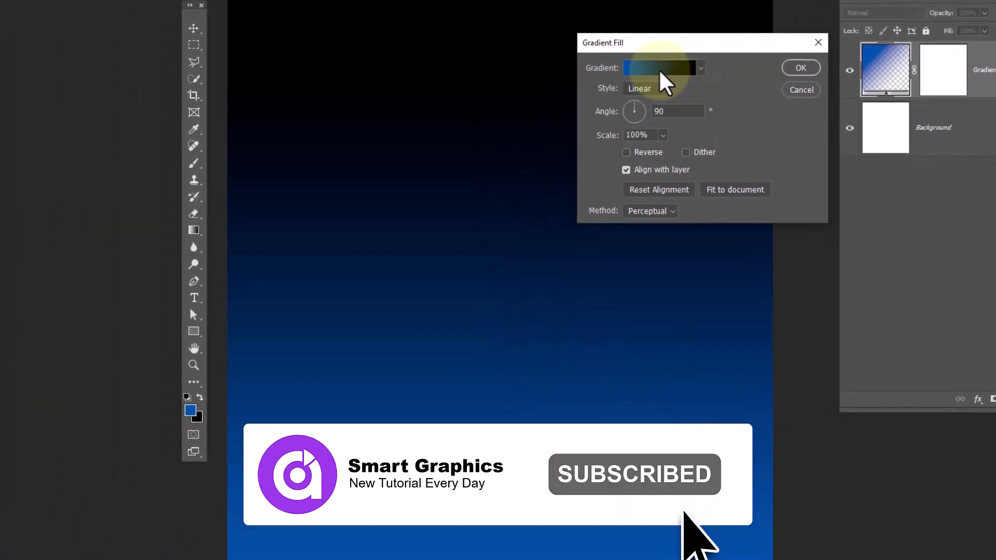
{"action": "left_click", "coordinate": [639, 89]}
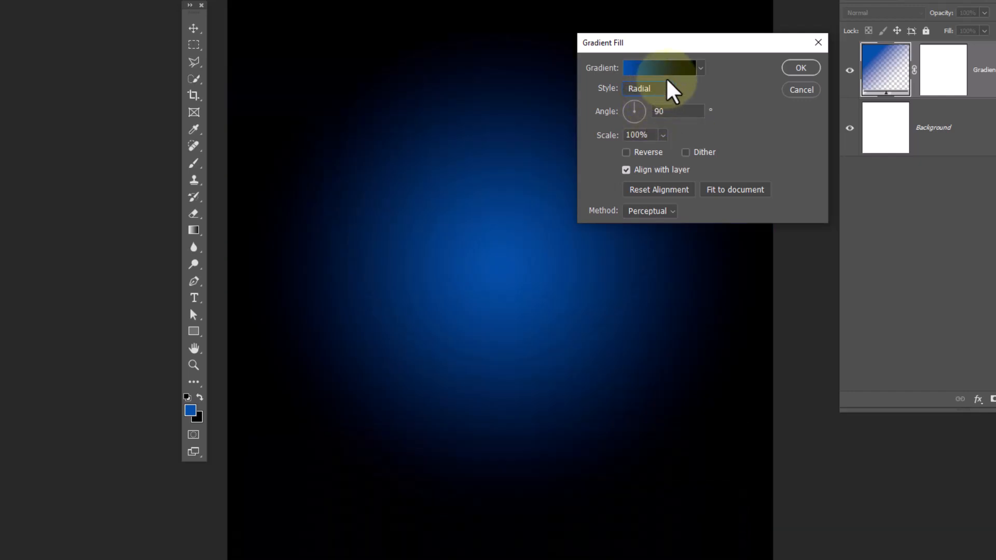
{"action": "left_click", "coordinate": [655, 68]}
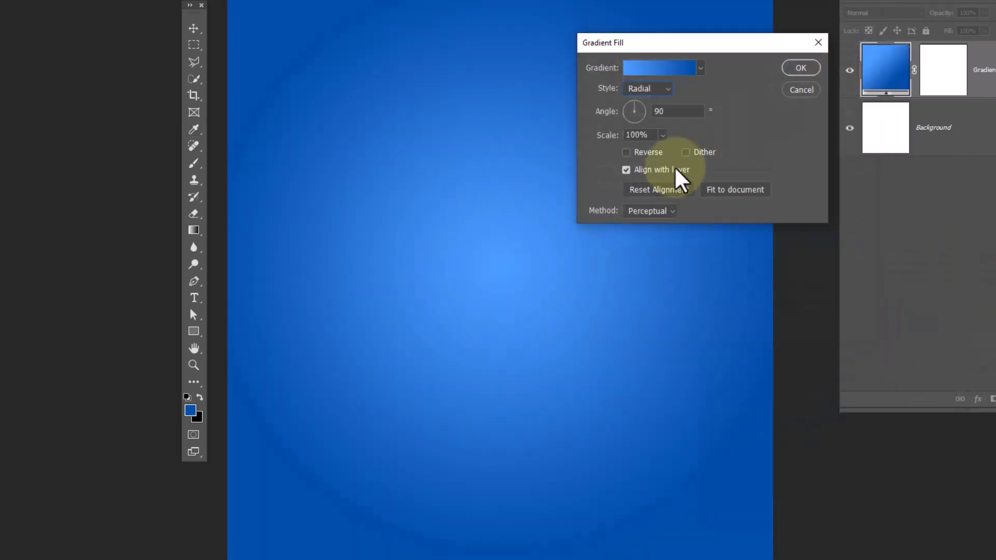
{"action": "left_click", "coordinate": [685, 152]}
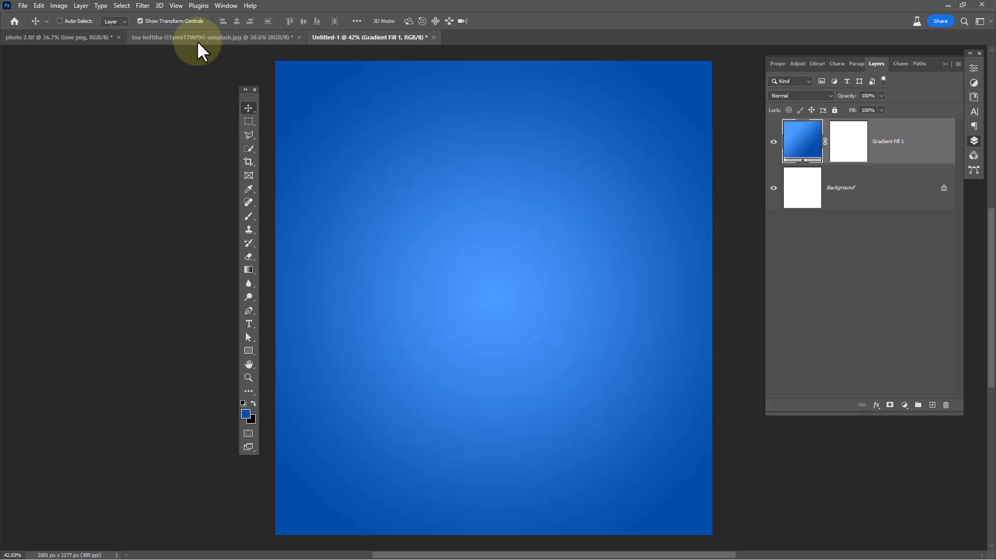
Cut the woman out of her photo with Select Subject and a layer mask
{"action": "left_click", "coordinate": [213, 37]}
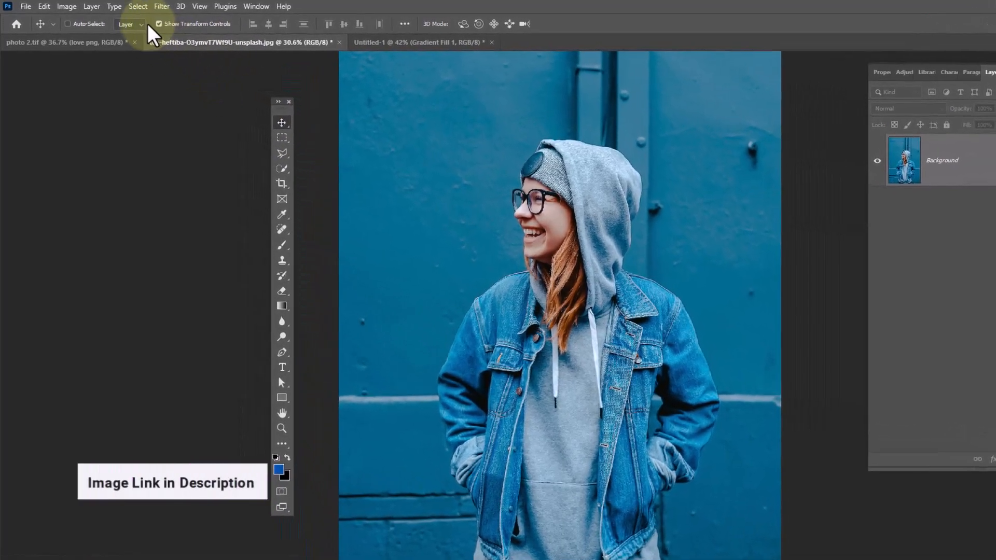
{"action": "left_click", "coordinate": [143, 6]}
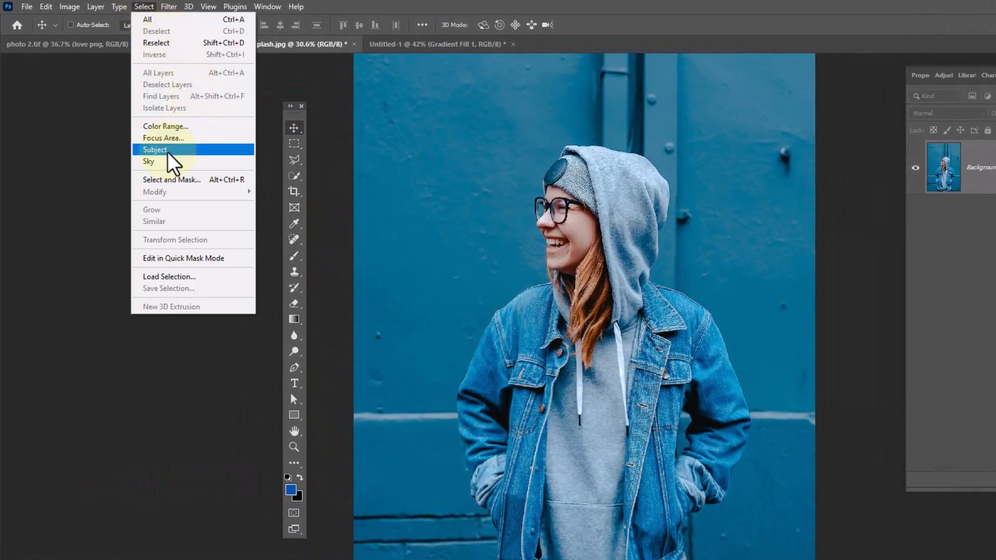
{"action": "left_click", "coordinate": [153, 149]}
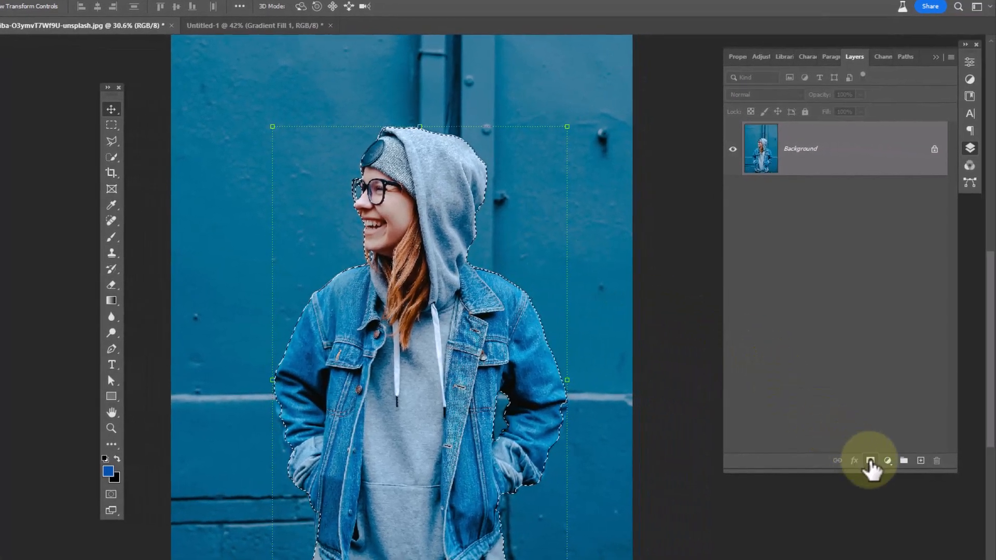
{"action": "left_click", "coordinate": [871, 461]}
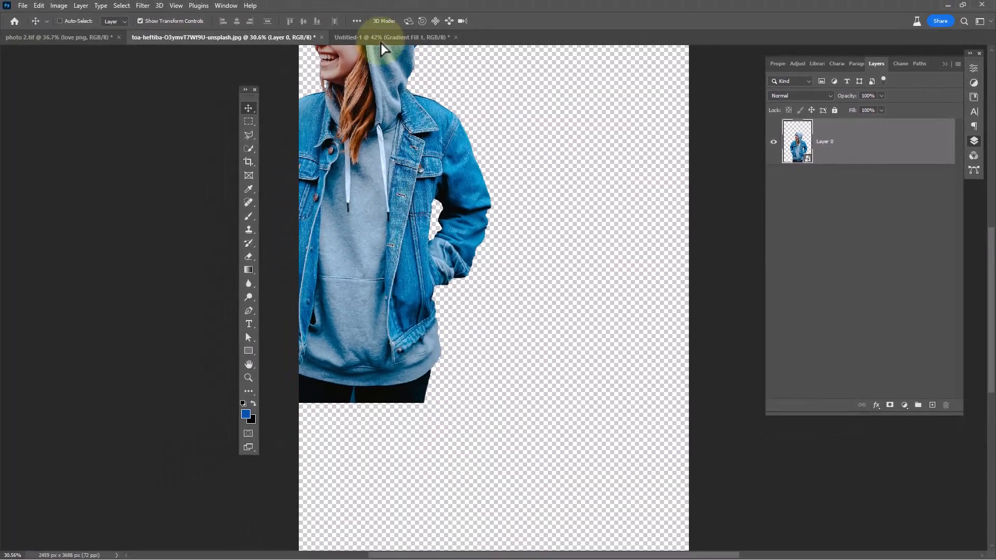
Bring the masked woman onto the gradient document and place the white ring PNG above
{"action": "left_click", "coordinate": [394, 38]}
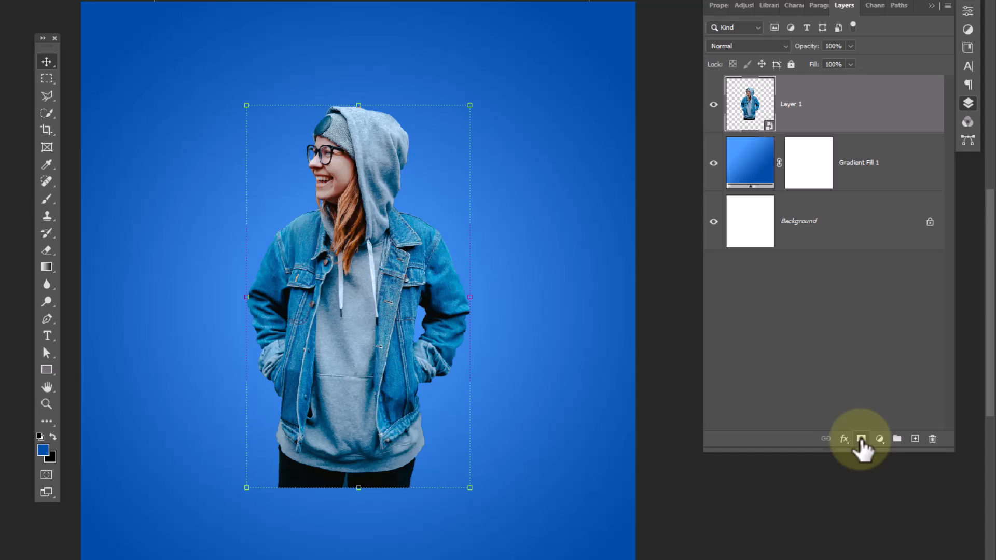
{"action": "left_click", "coordinate": [861, 439]}
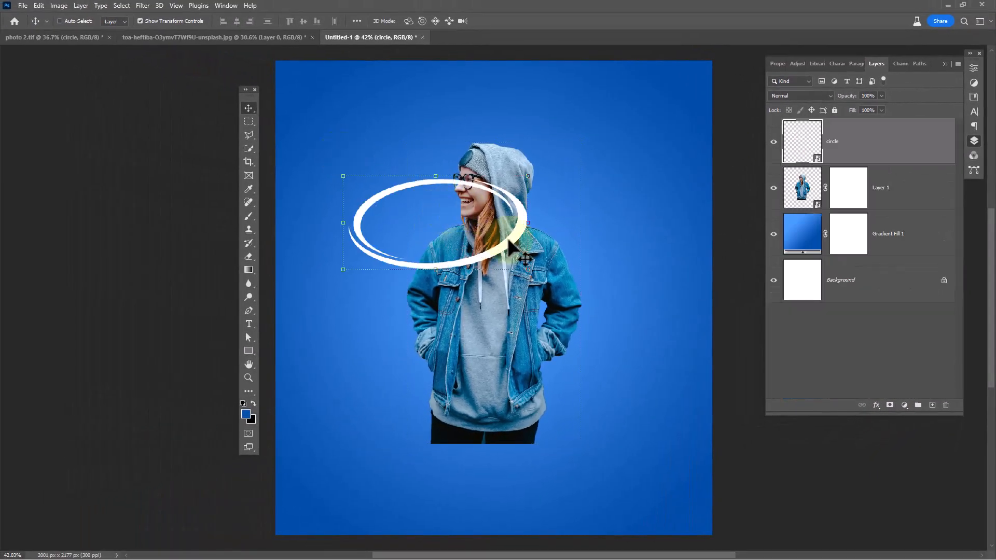
Commit the ring at the woman's waist and load its outline as a selection
{"action": "key", "text": "Ctrl+T"}
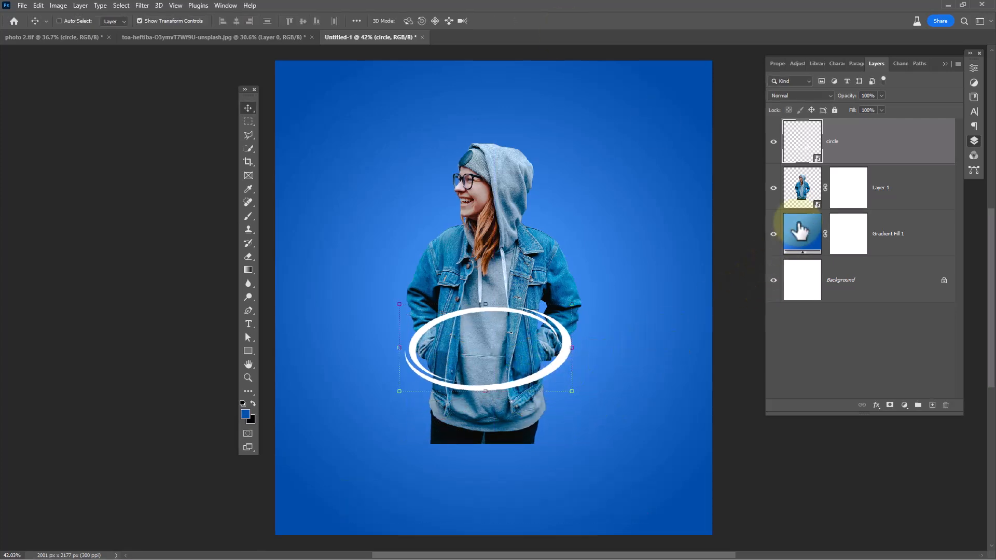
{"action": "right_click", "coordinate": [801, 141]}
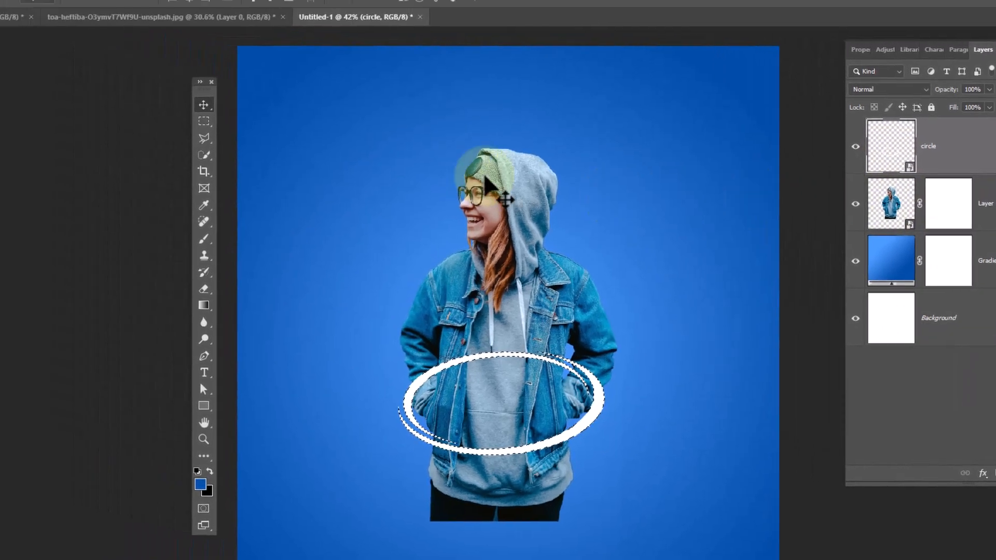
Paint black on the woman's mask to hide her body below the ring, then deselect
{"action": "left_click", "coordinate": [150, 6]}
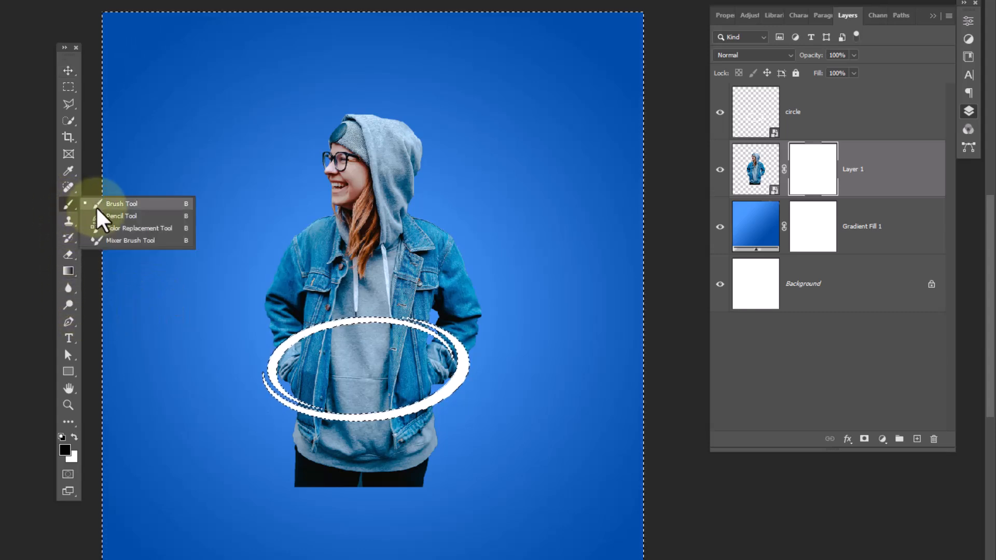
{"action": "left_click", "coordinate": [120, 204]}
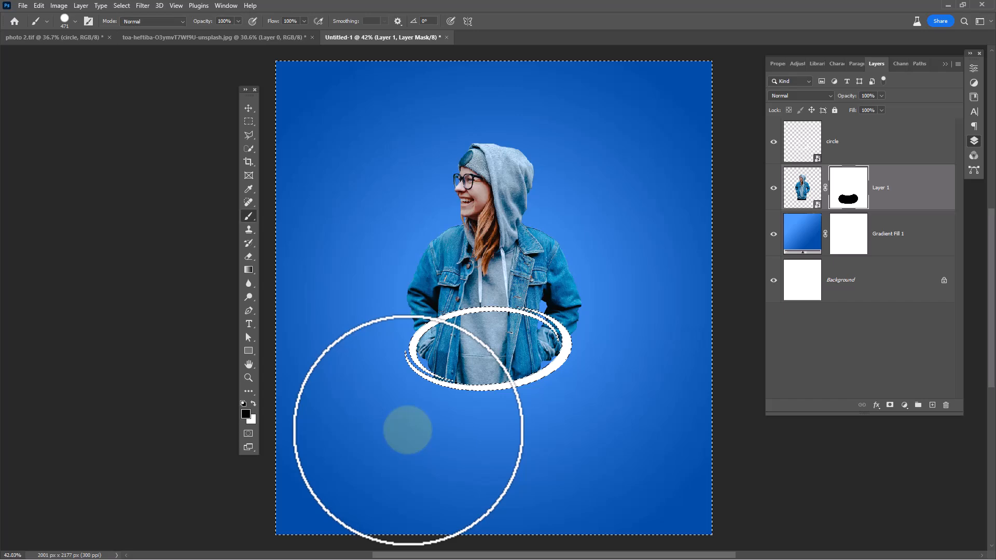
{"action": "key", "text": "Ctrl+D"}
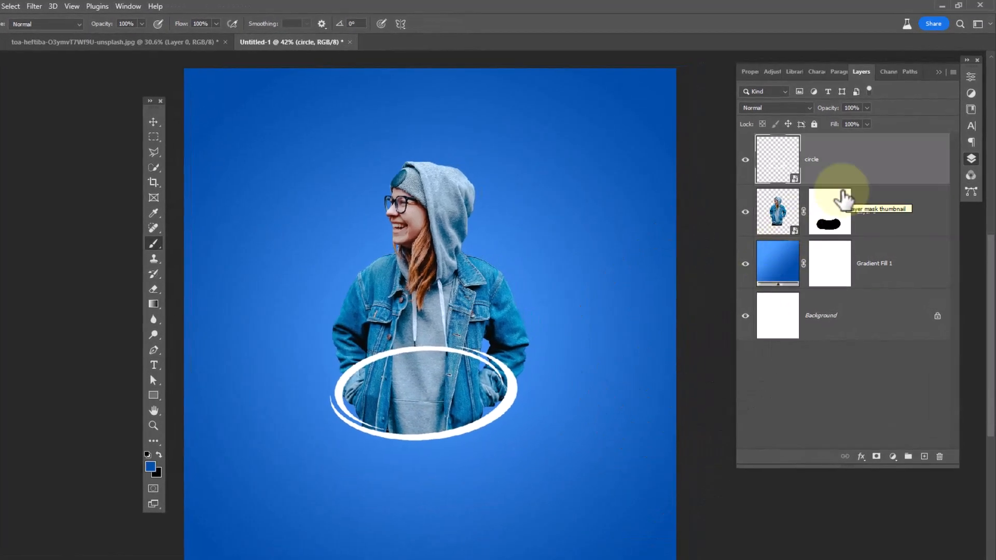
Load the woman's selection and mask the ring's back edge behind her jacket, then deselect
{"action": "left_click", "coordinate": [876, 456]}
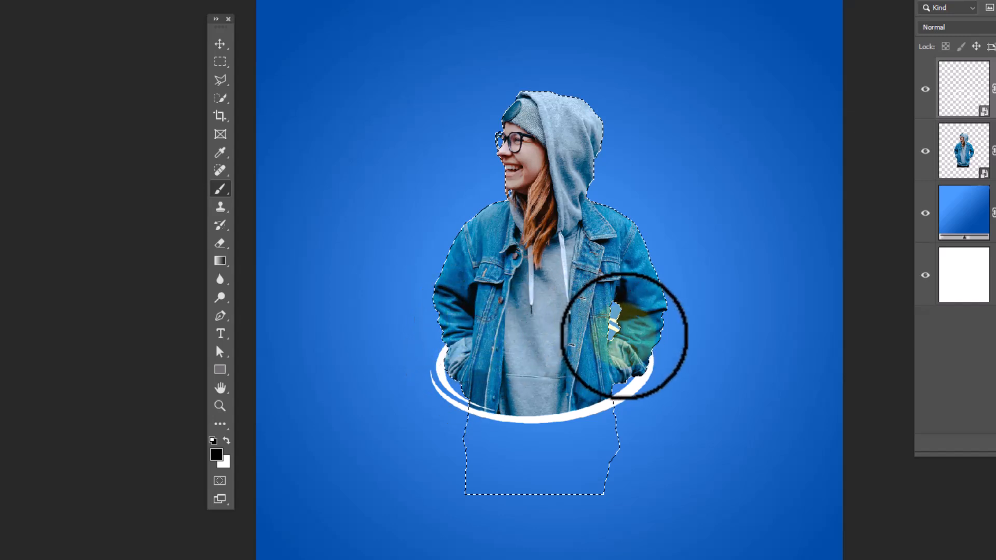
{"action": "key", "text": "ctrl+d"}
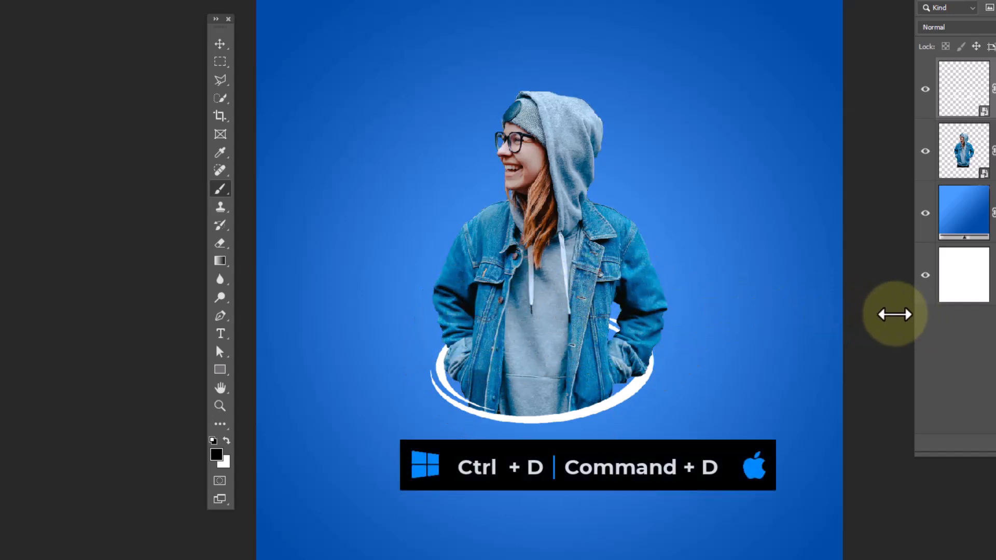